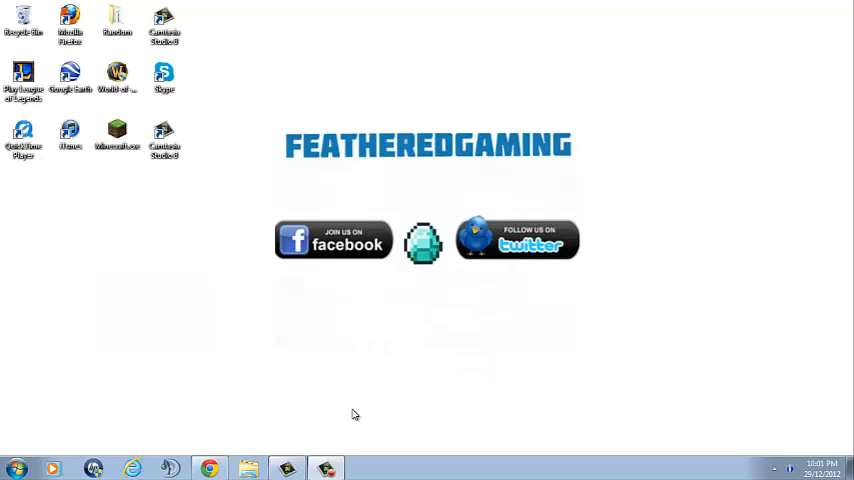
pyautogui.moveTo(385, 246)
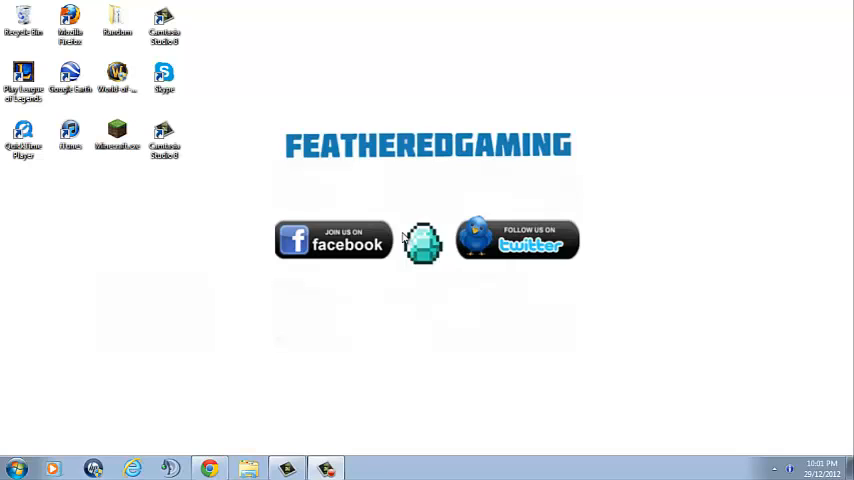
pyautogui.moveTo(597, 247)
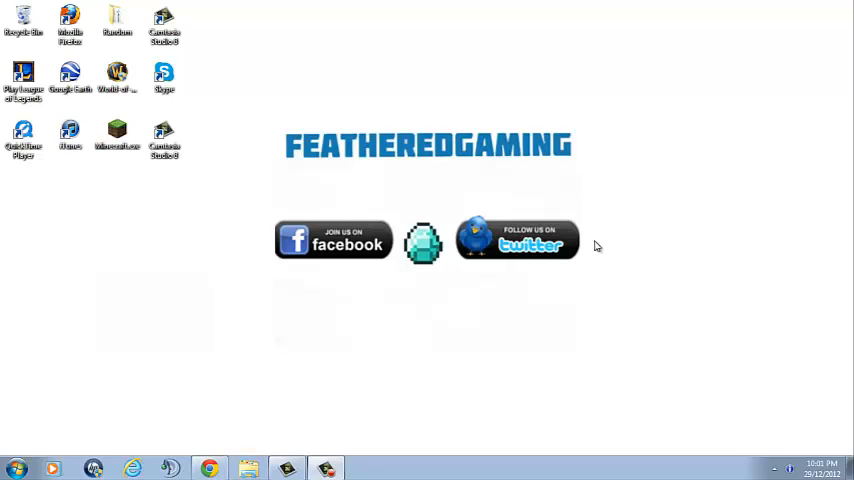
pyautogui.moveTo(614, 243)
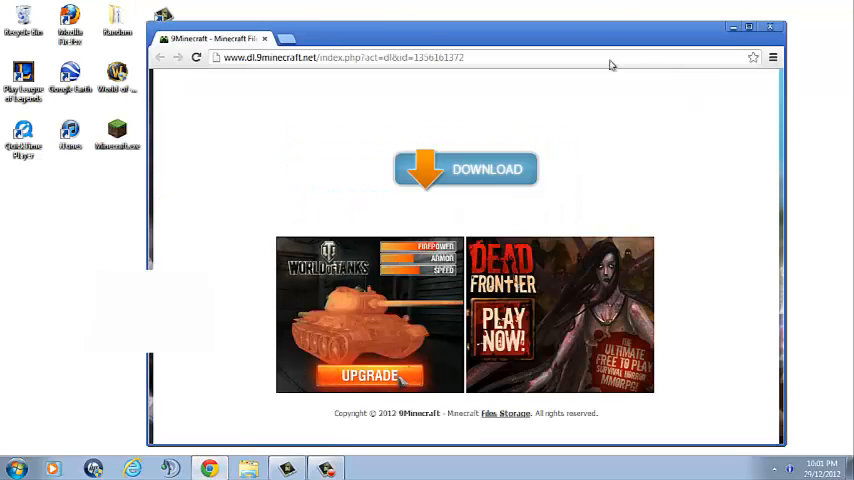
# Download the X-Ray-Mod-Fly-1.4.6.zip mod in Chrome, then minimize the browser.
pyautogui.click(466, 169)
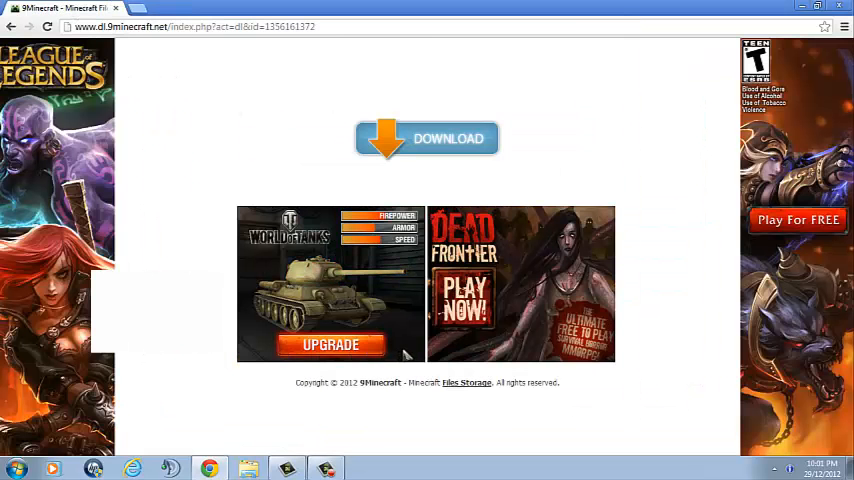
pyautogui.click(427, 138)
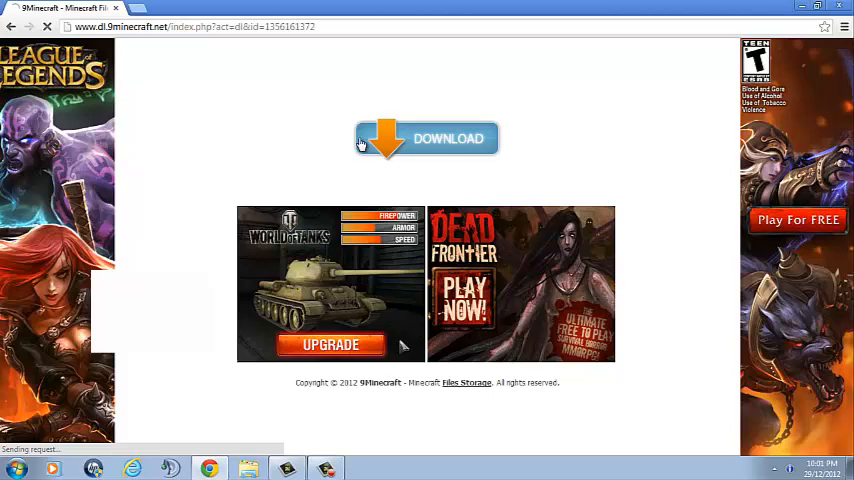
pyautogui.click(427, 138)
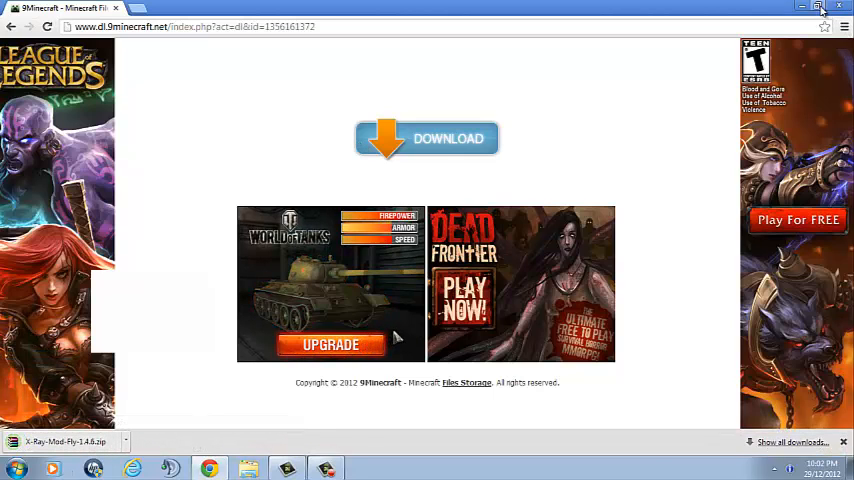
pyautogui.click(818, 8)
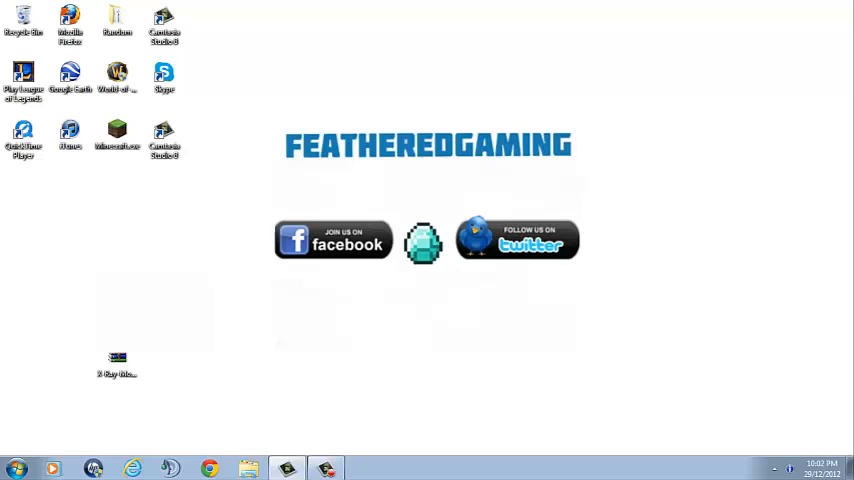
# Search %appdata and select minecraft.jar in the .minecraft bin folder.
pyautogui.click(15, 467)
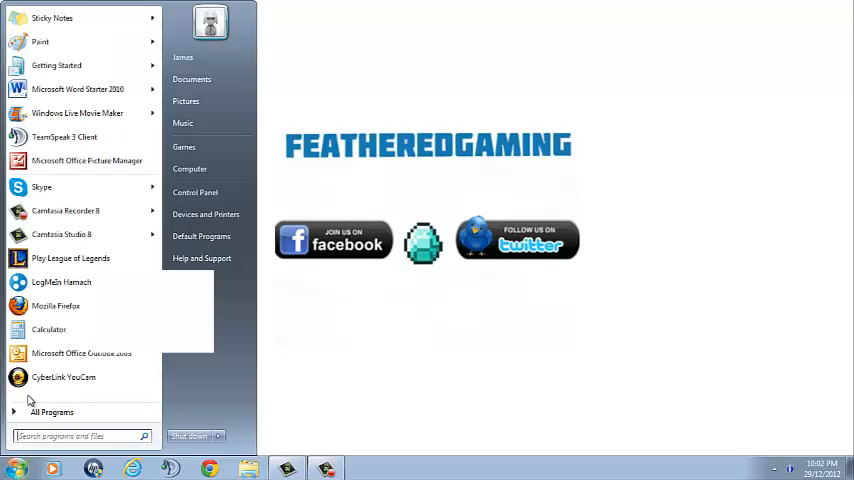
pyautogui.write('%appdata')
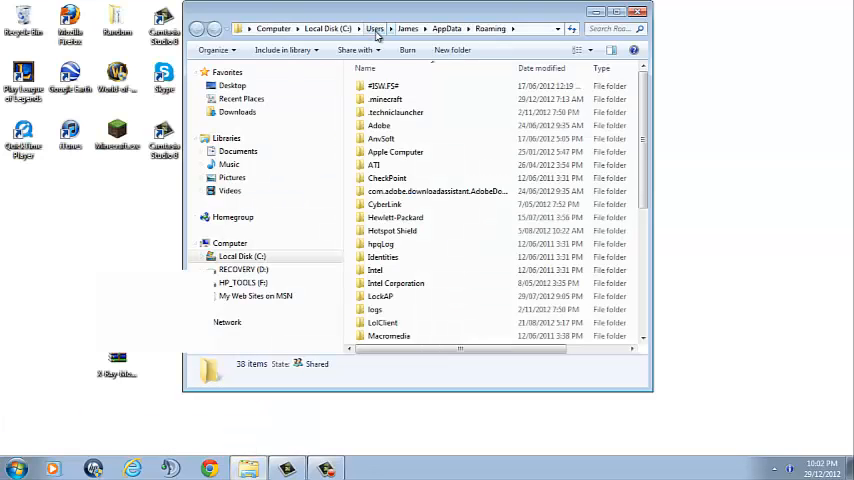
pyautogui.doubleClick(386, 98)
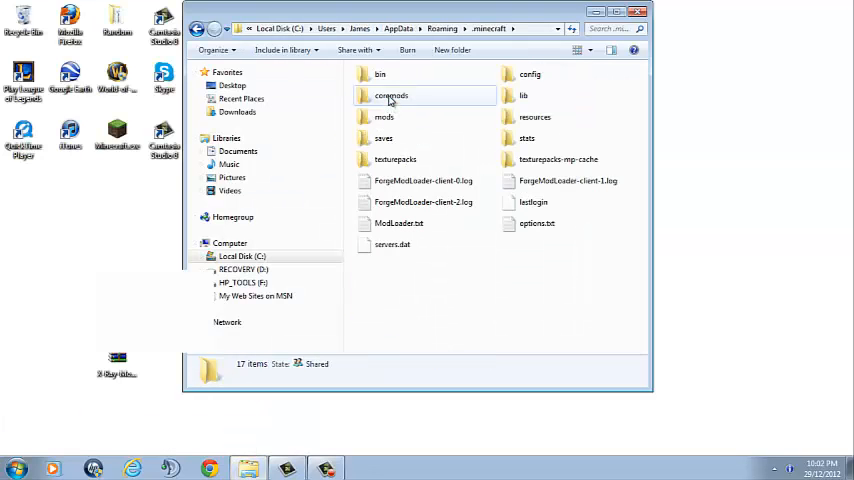
pyautogui.doubleClick(379, 74)
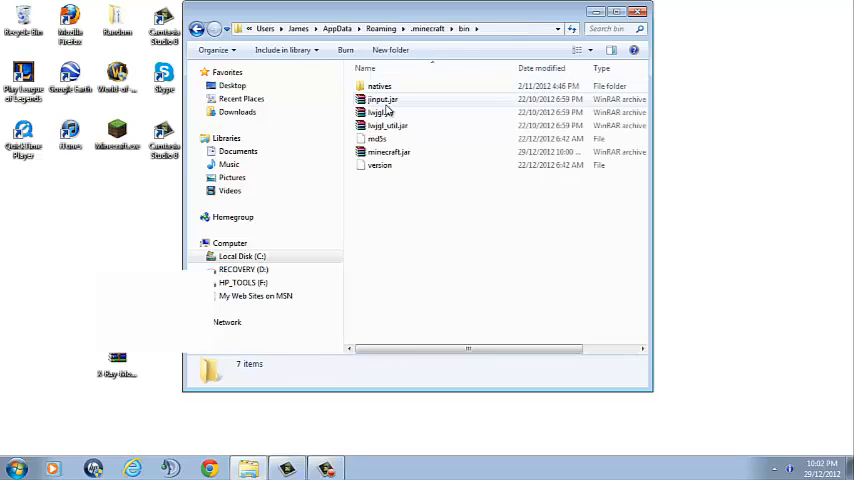
pyautogui.click(388, 151)
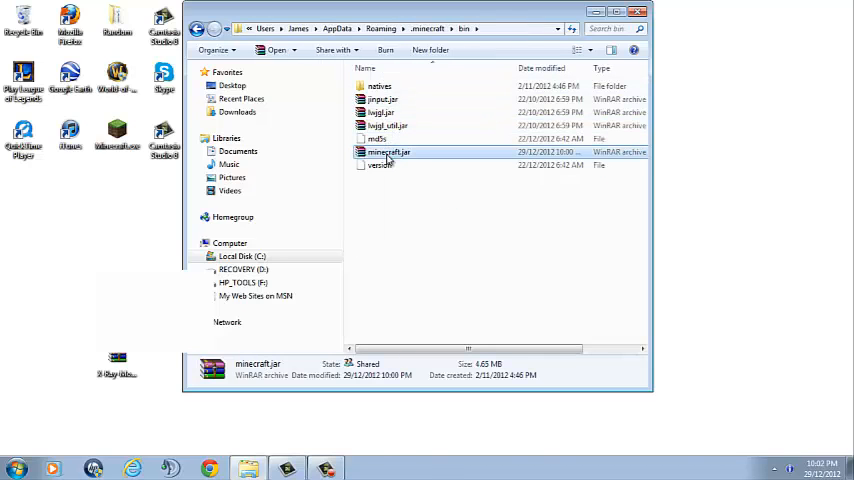
# Open minecraft.jar in WinRAR and delete its META-INF folder.
pyautogui.doubleClick(388, 151)
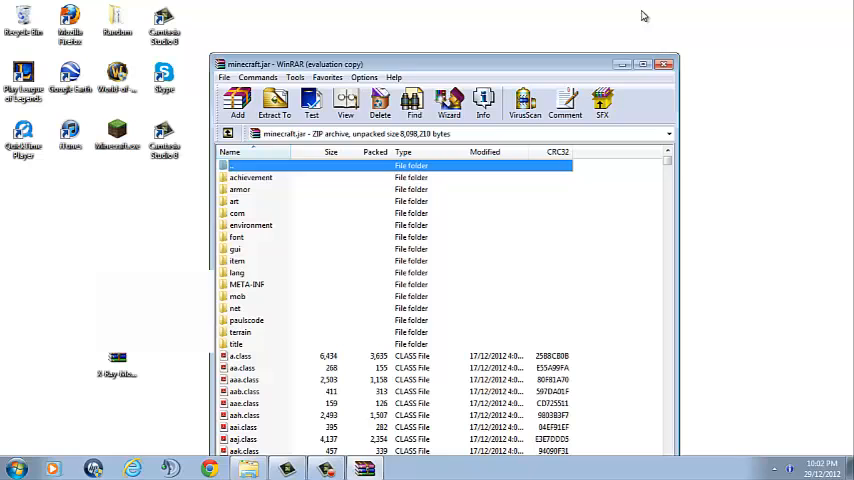
pyautogui.moveTo(533, 238)
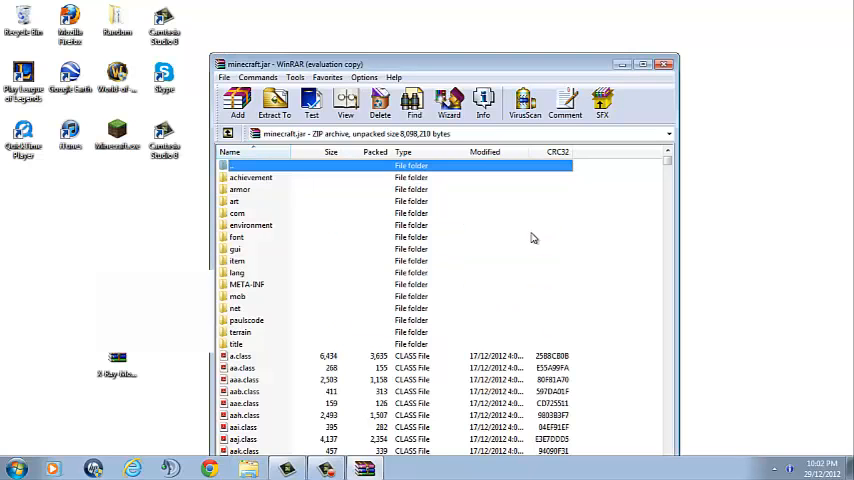
pyautogui.rightClick(245, 284)
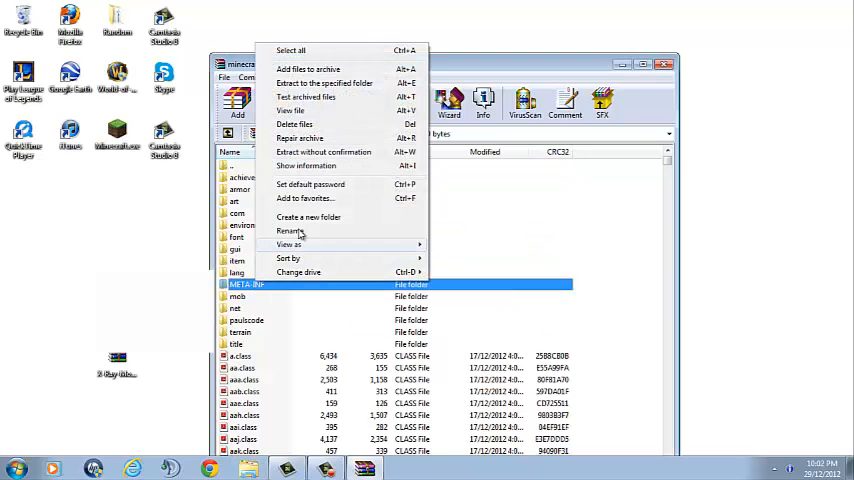
pyautogui.click(294, 124)
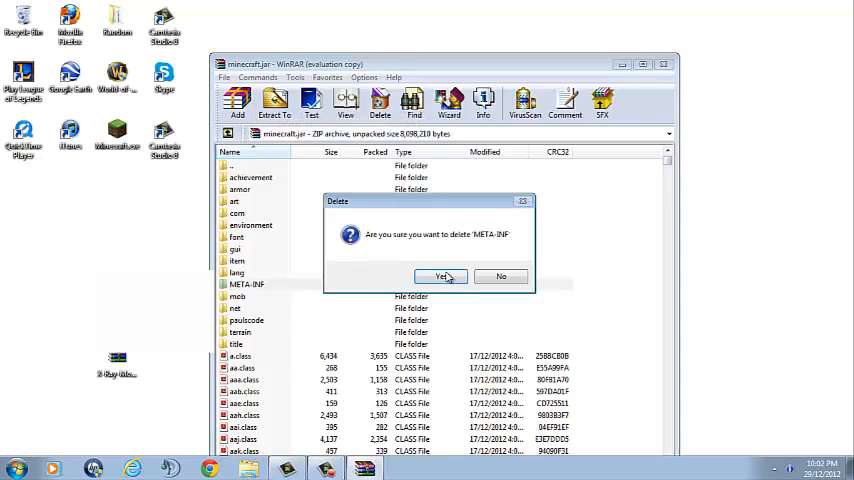
pyautogui.click(440, 276)
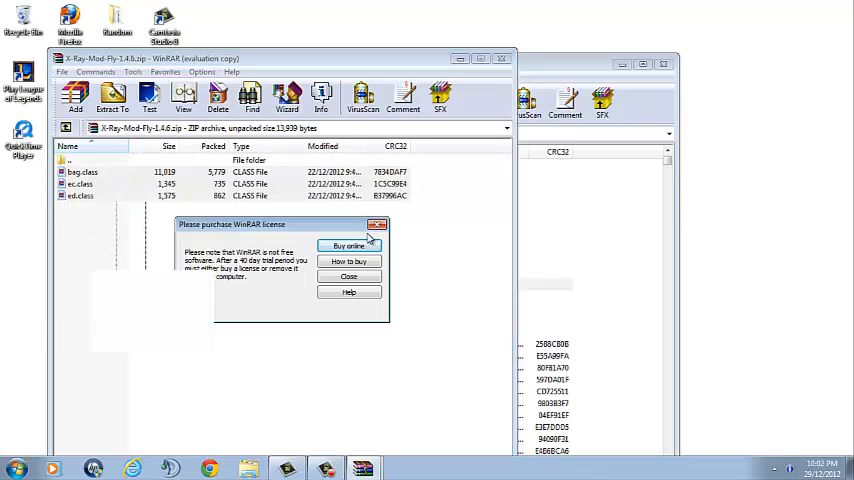
# Add bag.class, ec.class and ed.class to minecraft.jar and close the mod zip.
pyautogui.click(348, 276)
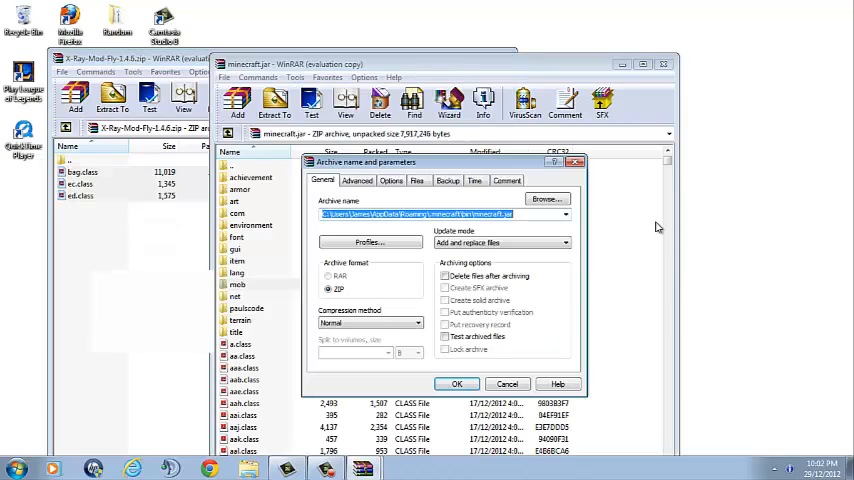
pyautogui.click(457, 384)
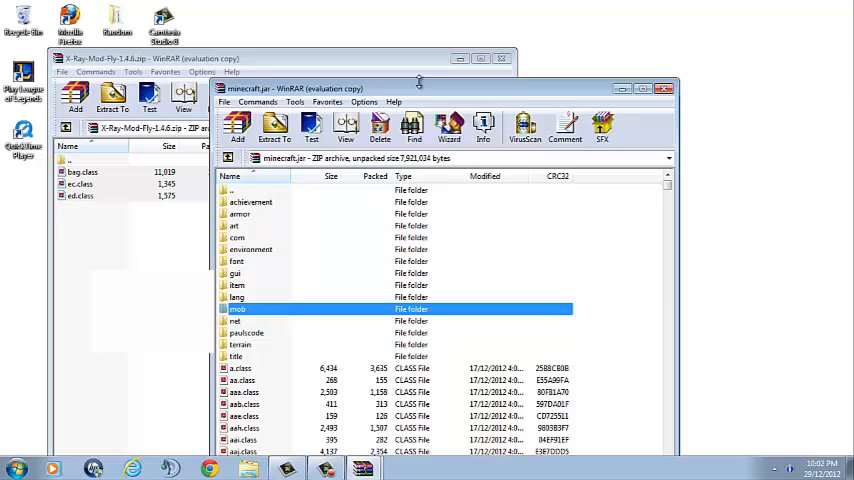
pyautogui.click(501, 58)
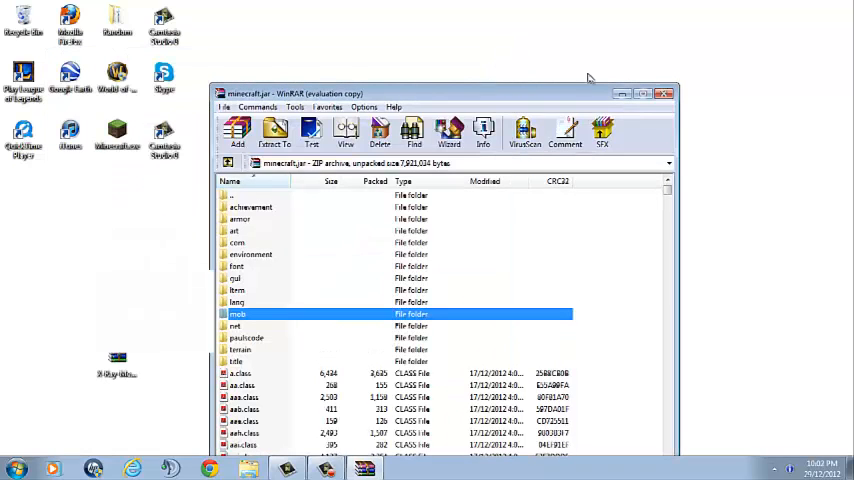